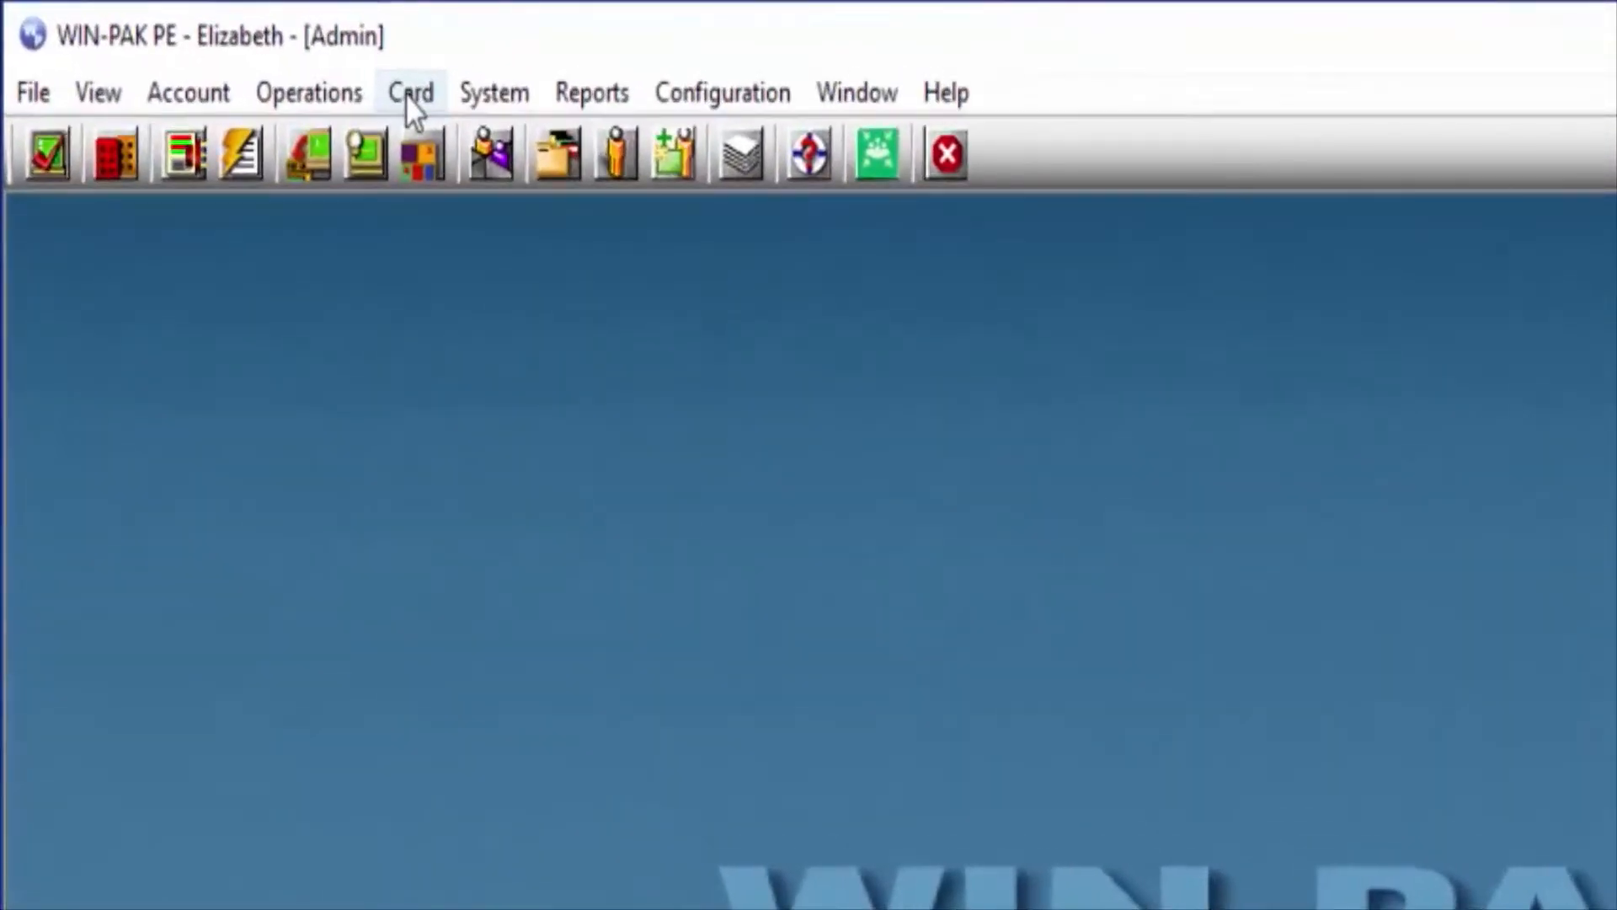
Display the card list showing card 1234 with Master access level
left_click(410, 91)
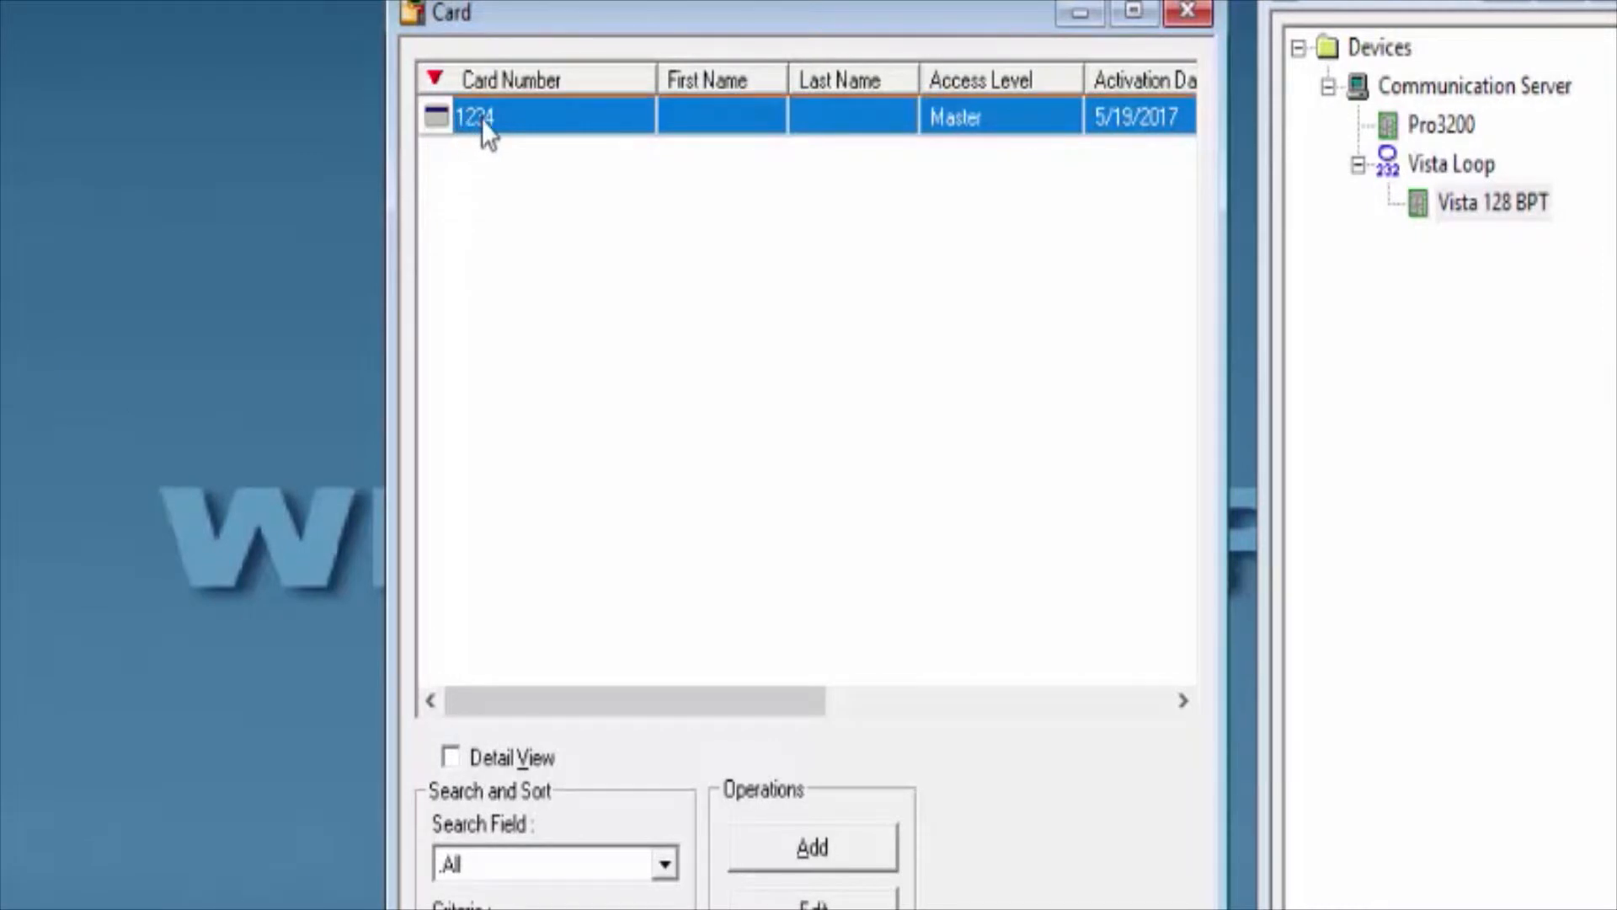
Edit card 1234 and enable 'Arming and Disarming Allowed'
double_click(476, 115)
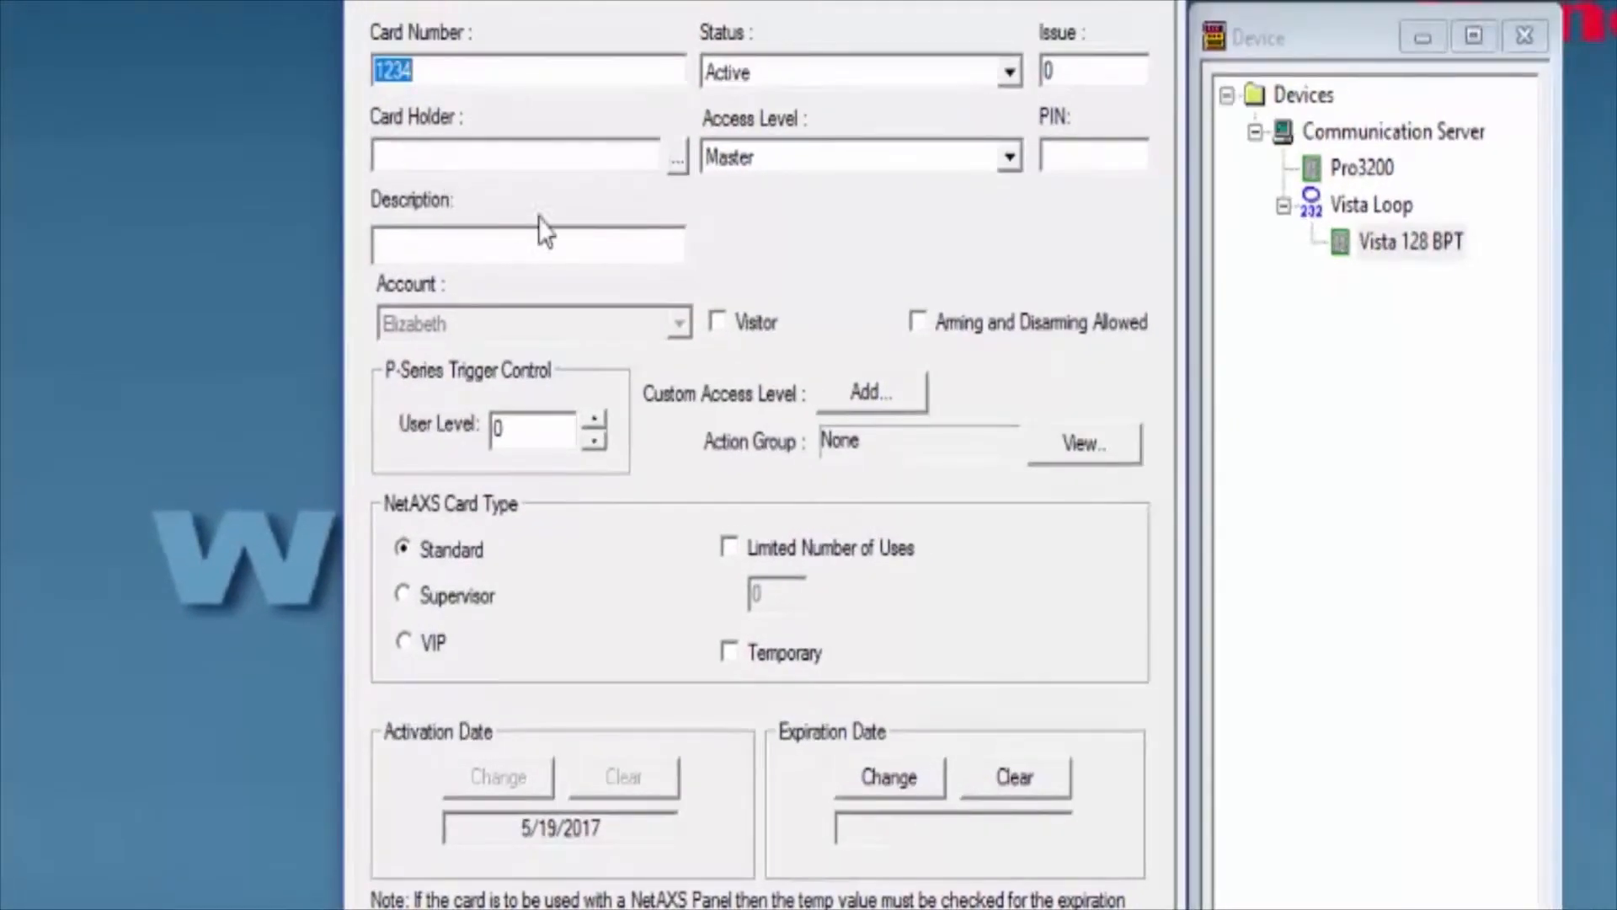
mouse_move(1034, 291)
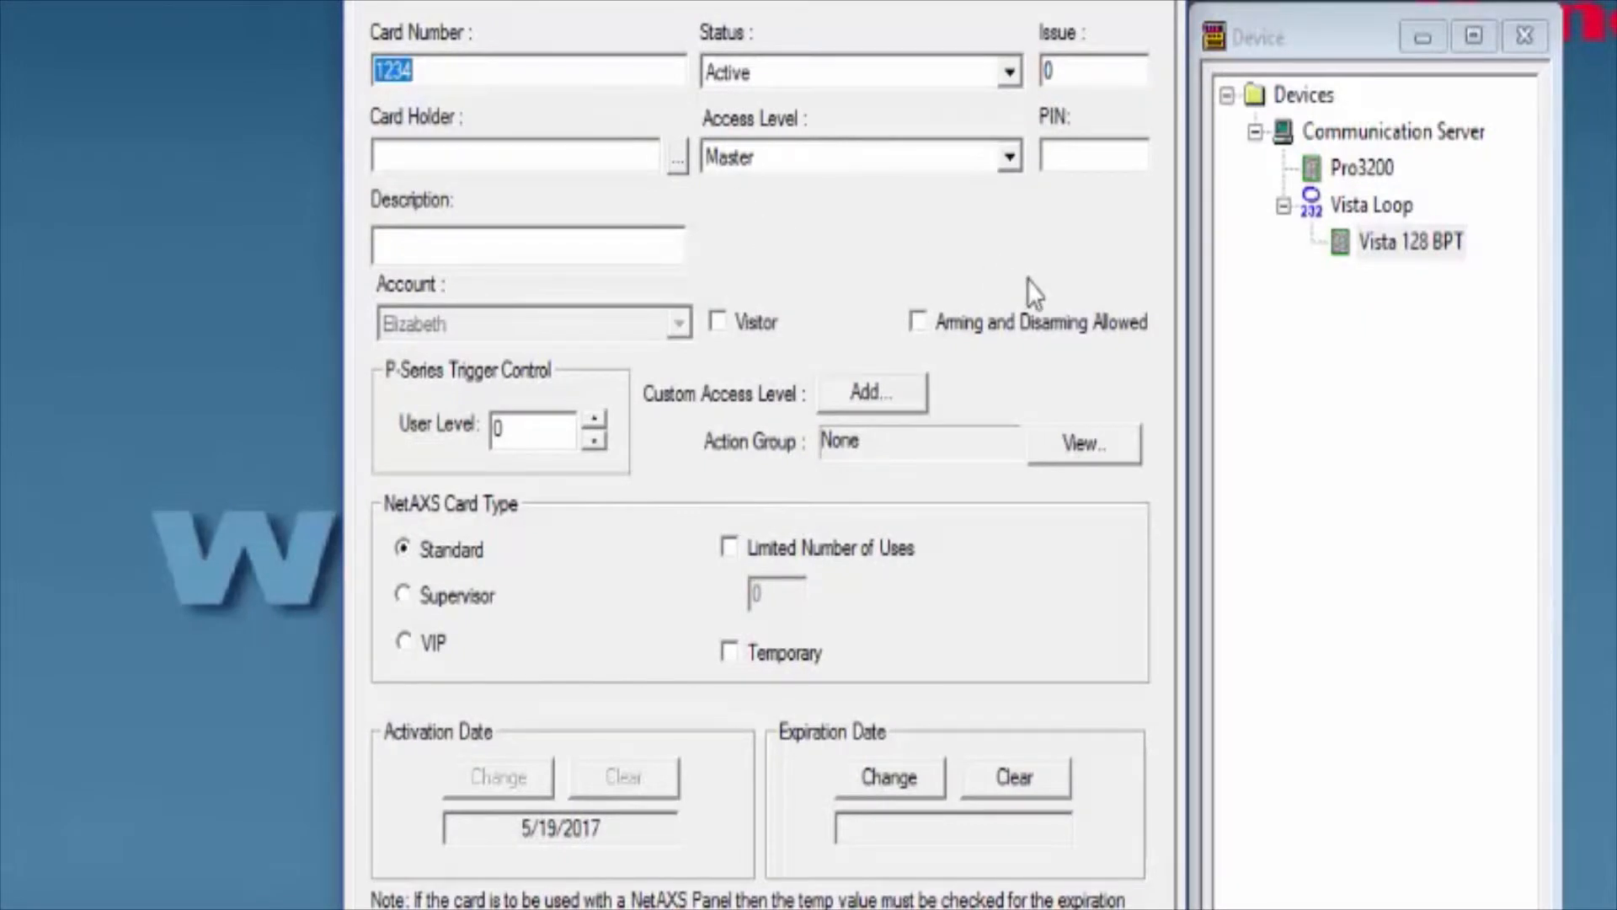
mouse_move(975, 361)
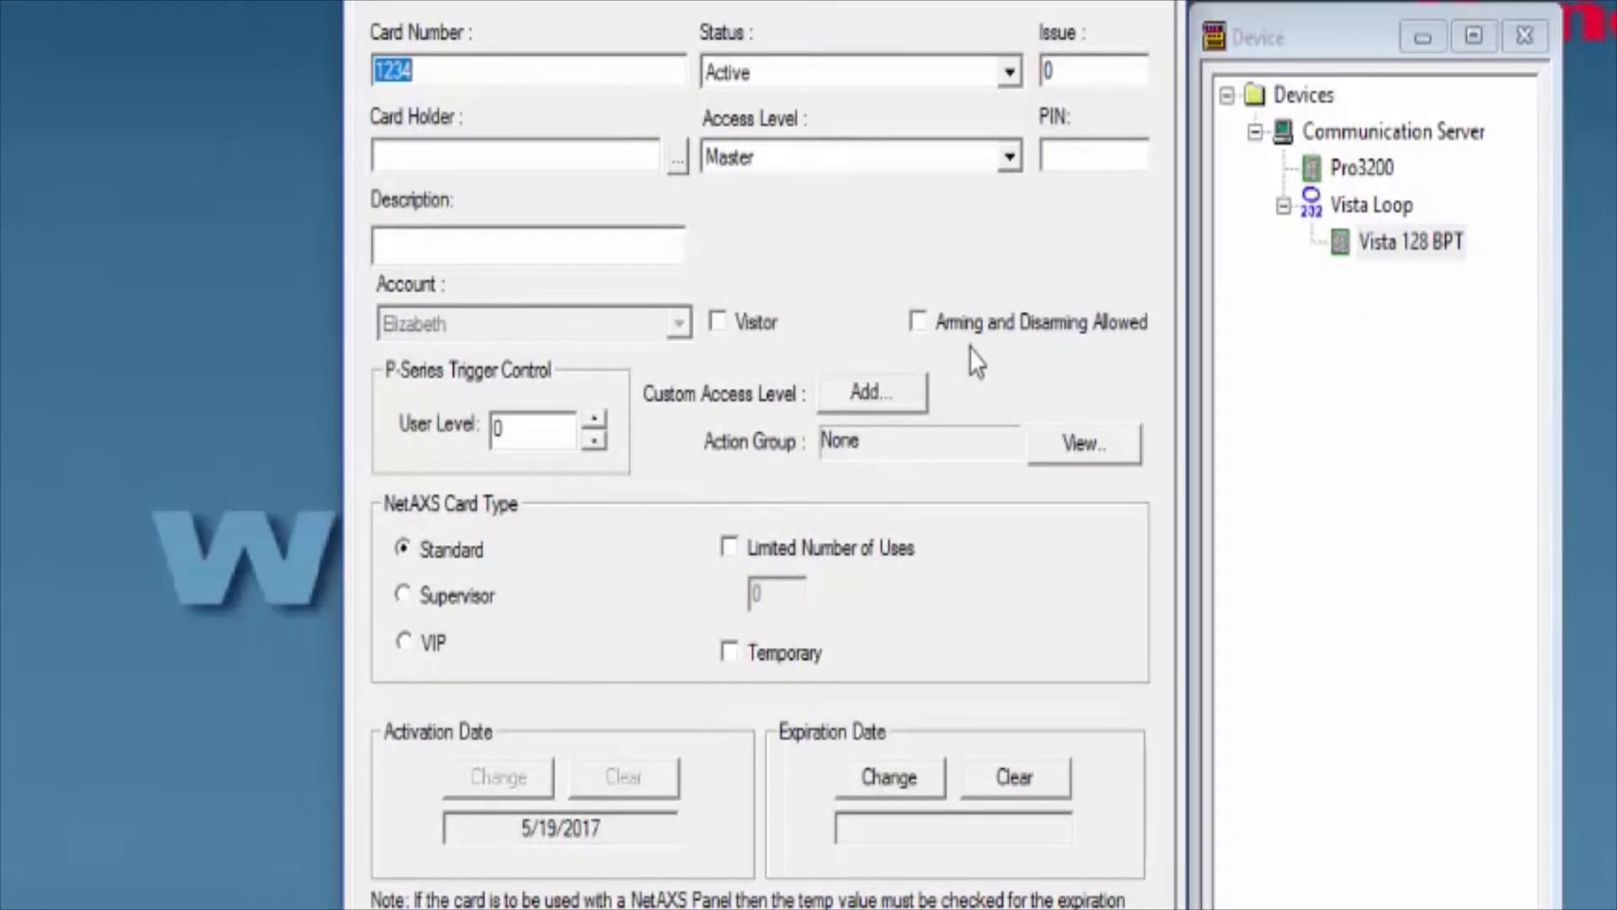
mouse_move(907, 300)
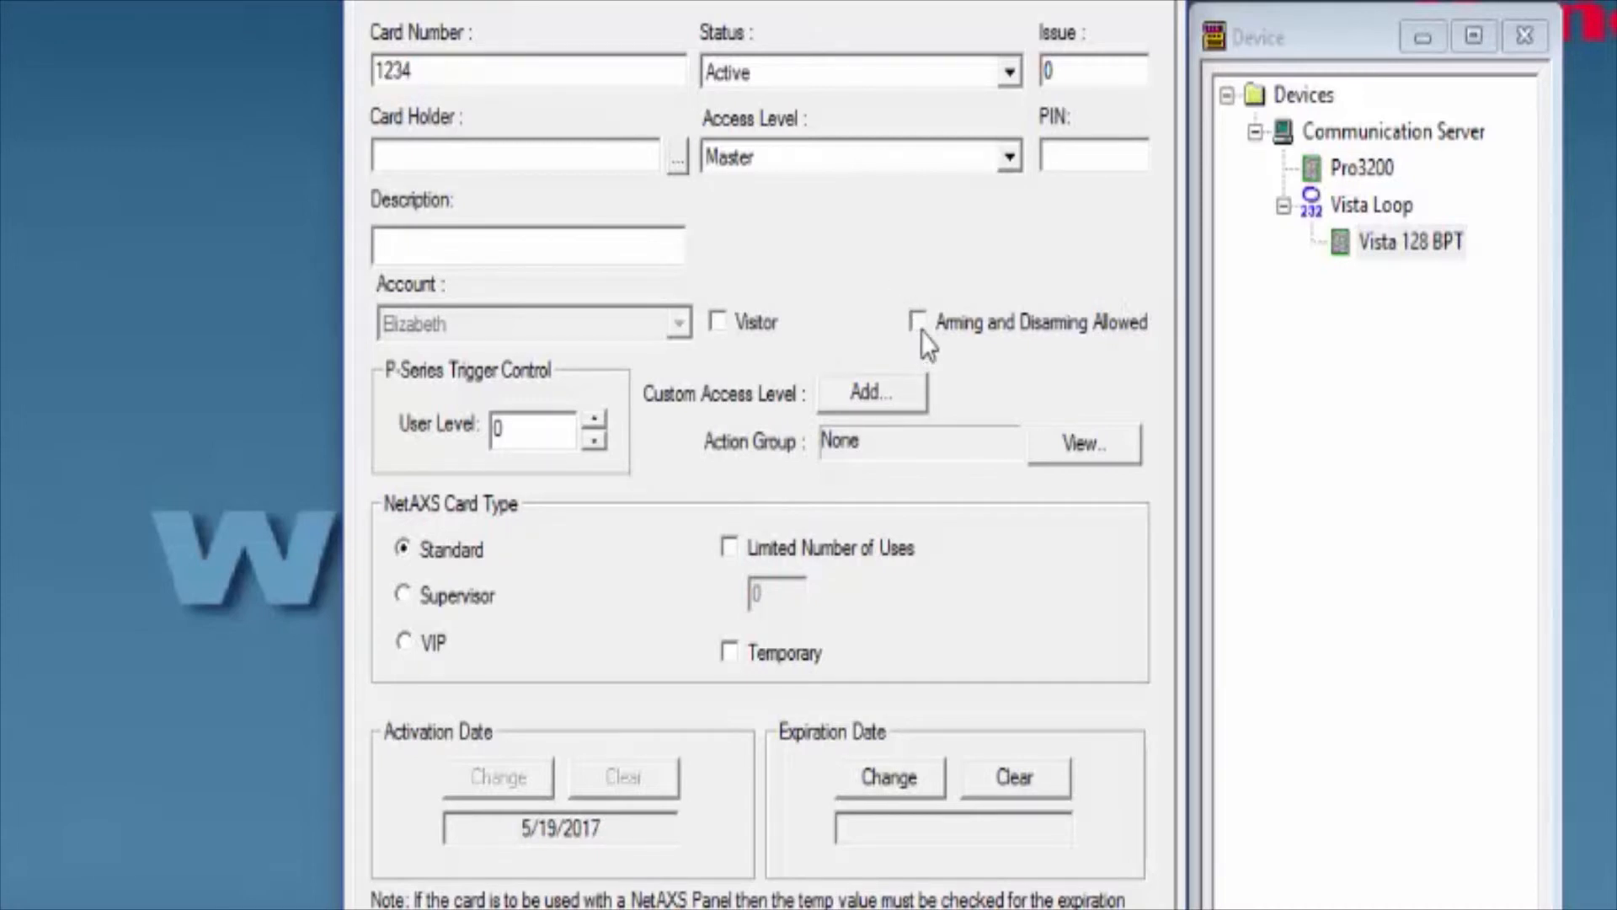
left_click(920, 321)
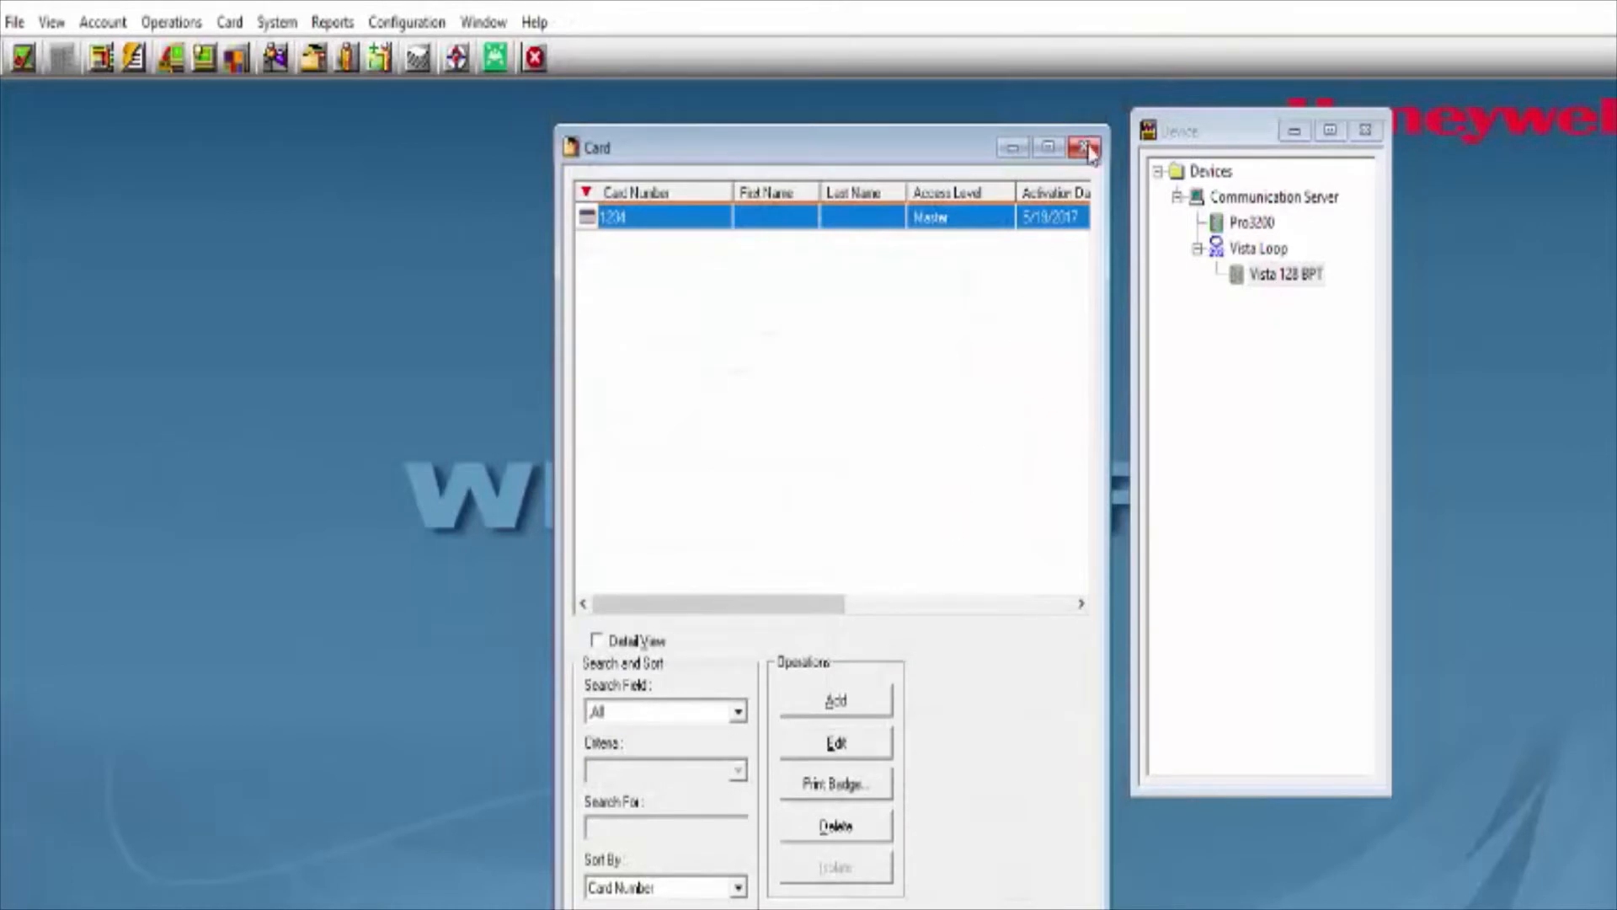
mouse_move(650, 318)
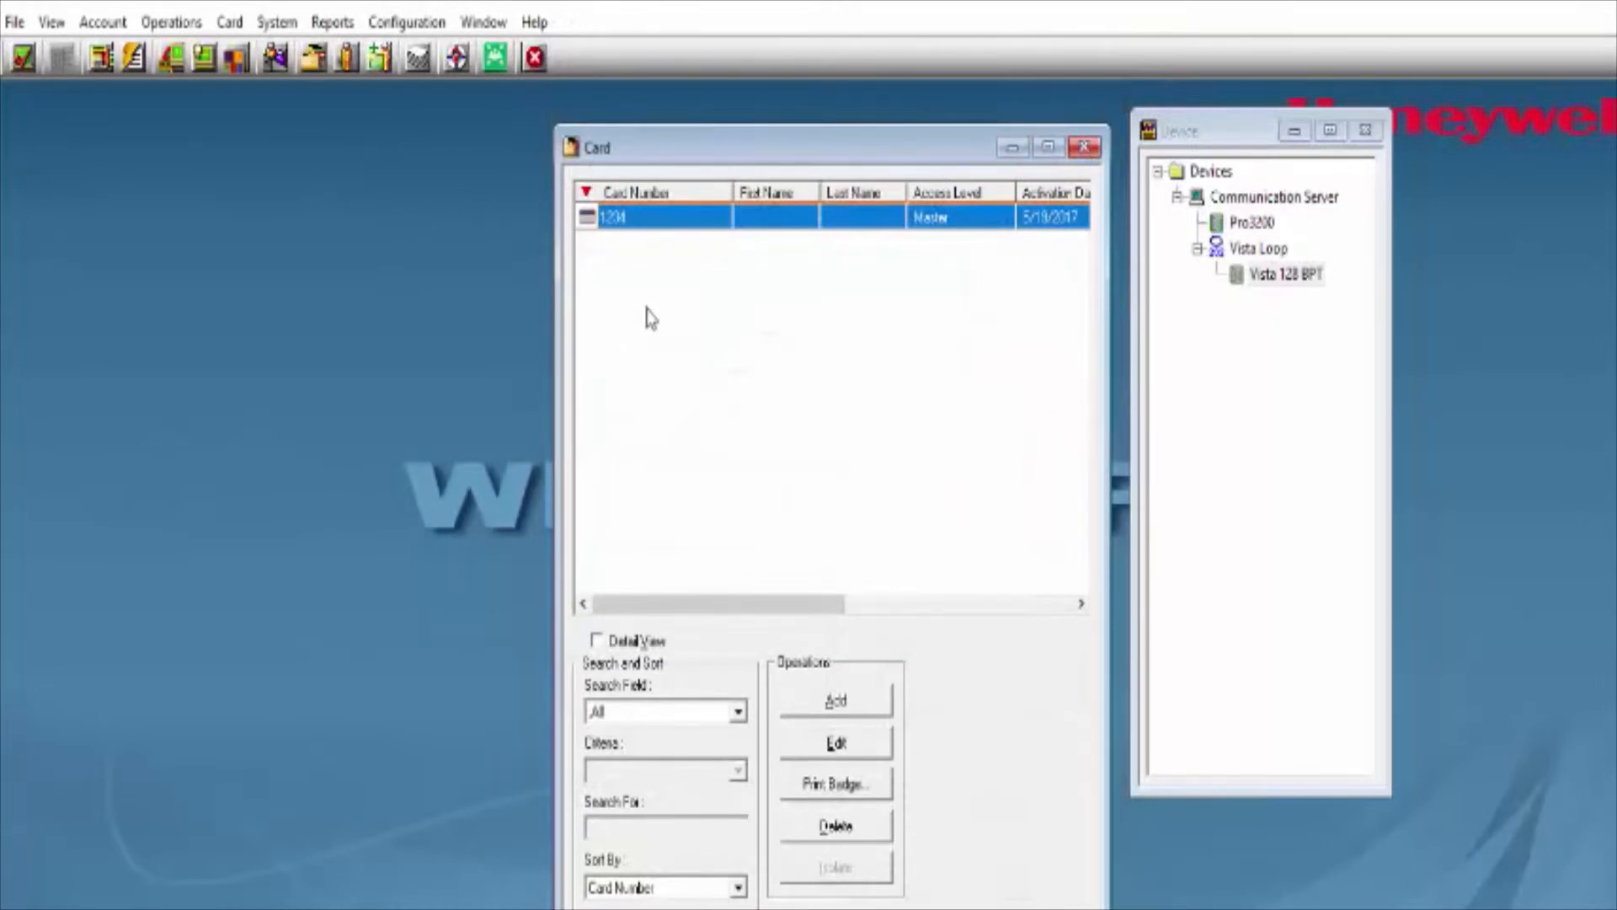